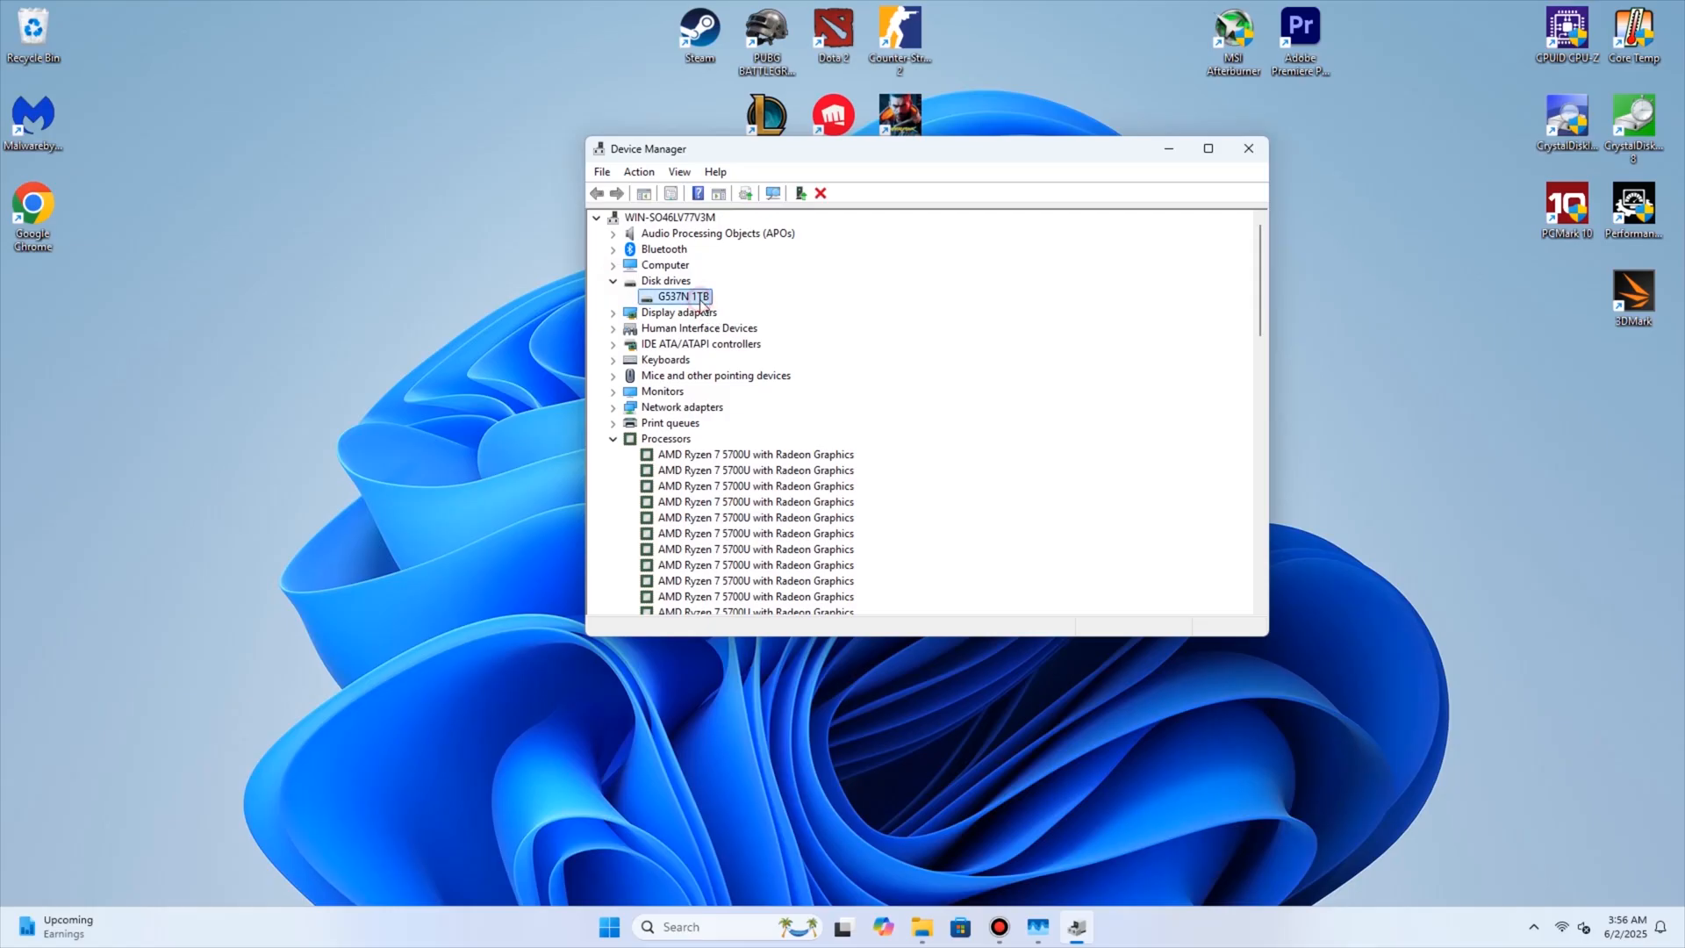
Step: Open the G537N 1TB disk drive's Properties from Disk drives, showing it works properly
{"action": "double_click", "coordinate": [677, 297]}
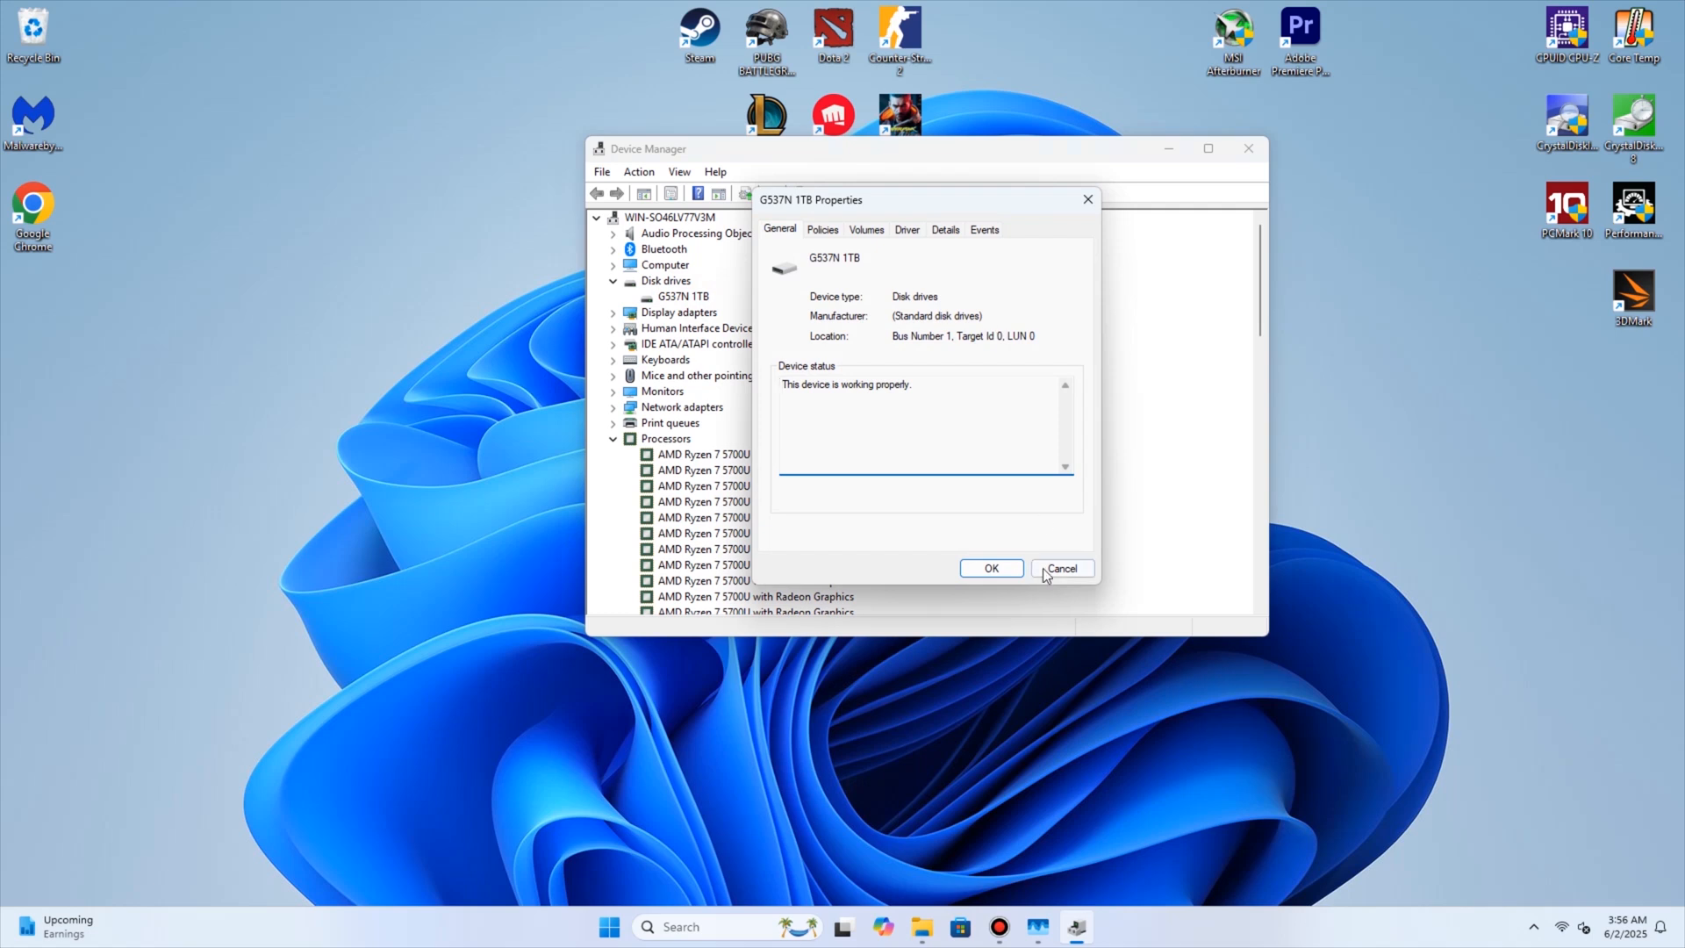